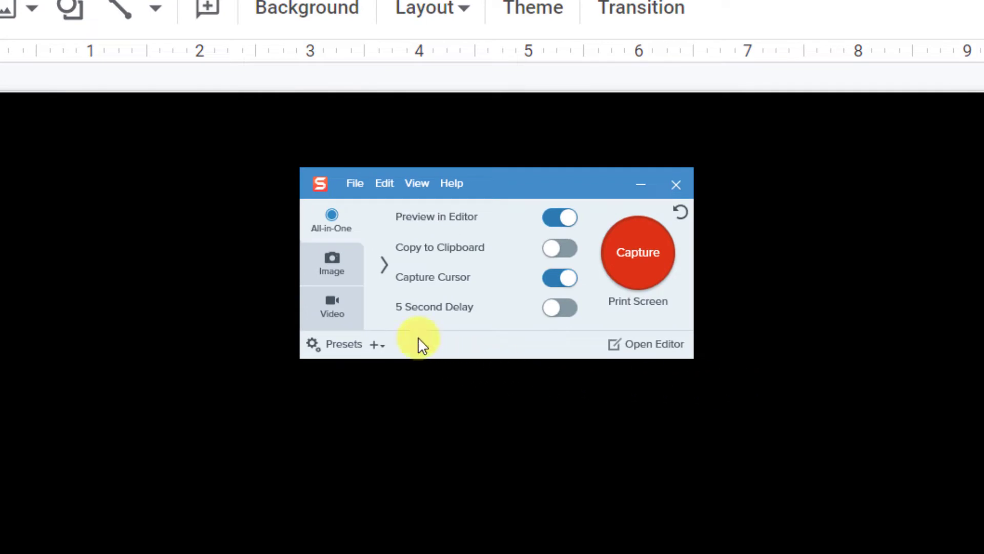
# Set Snagit video capture to Window selection, with Capture Cursor and Record Microphone both off.
pyautogui.click(332, 306)
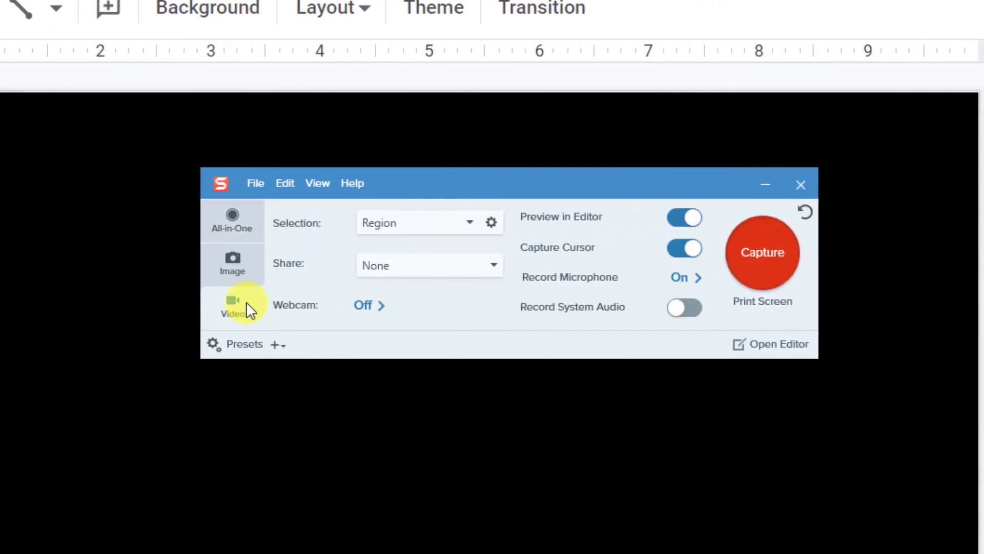
pyautogui.moveTo(465, 231)
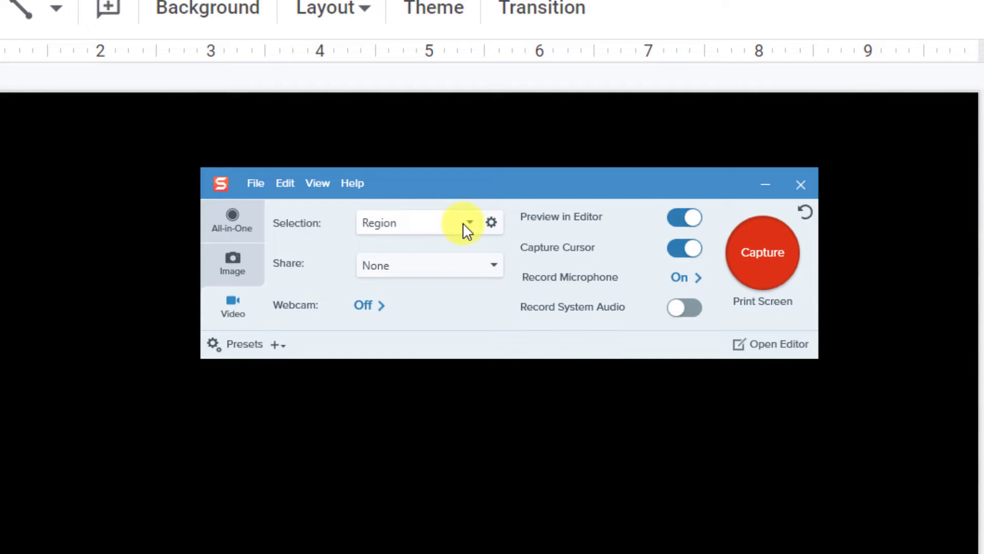
pyautogui.moveTo(443, 273)
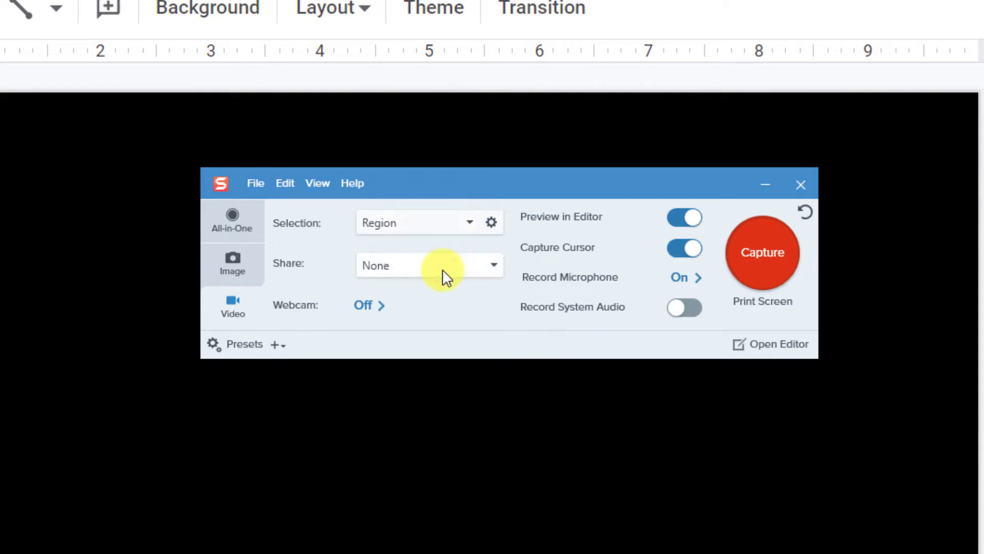
pyautogui.click(491, 222)
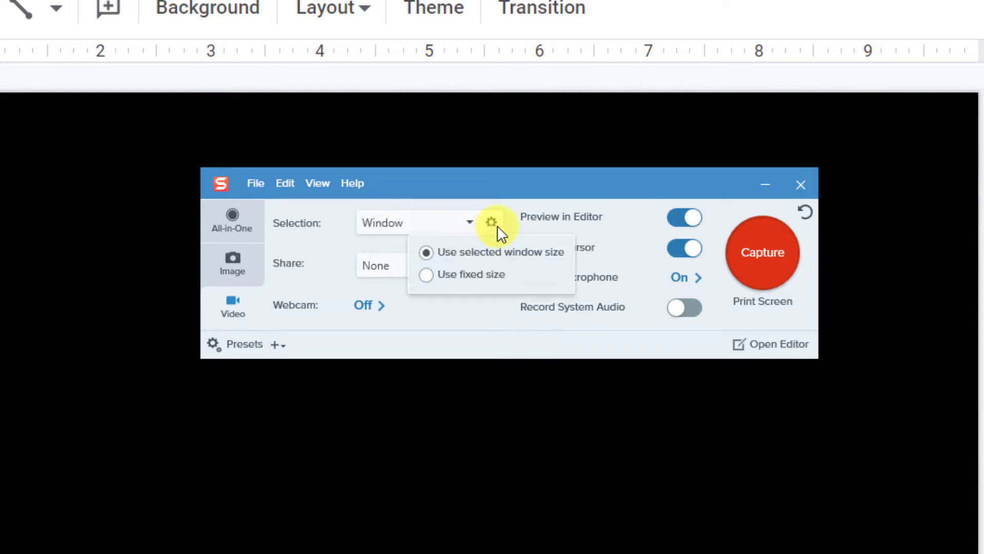
pyautogui.moveTo(487, 263)
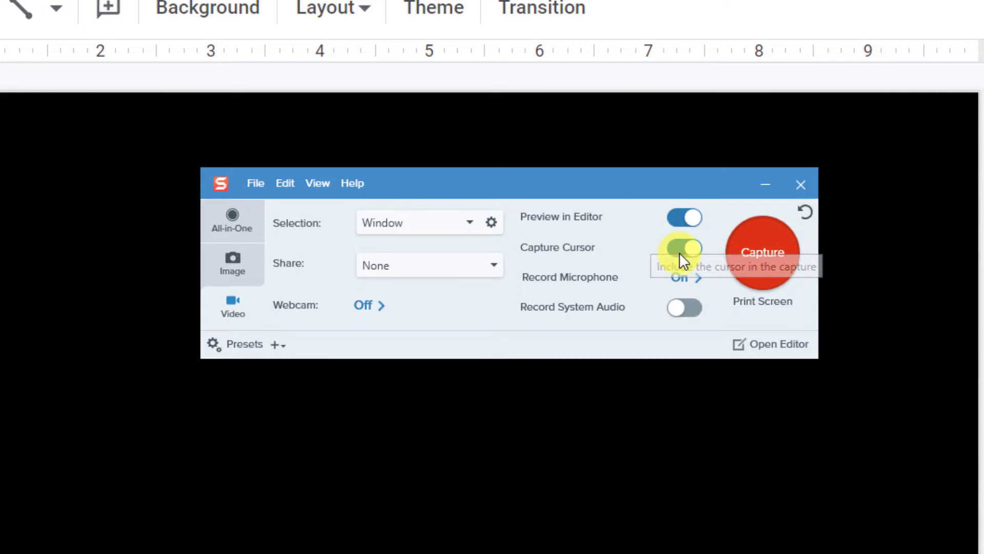
pyautogui.click(683, 247)
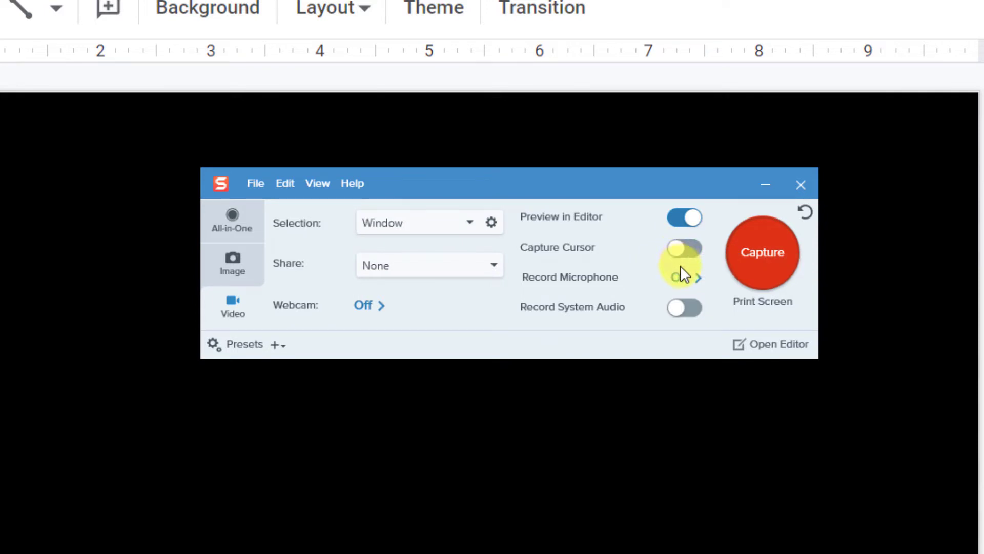
pyautogui.click(684, 276)
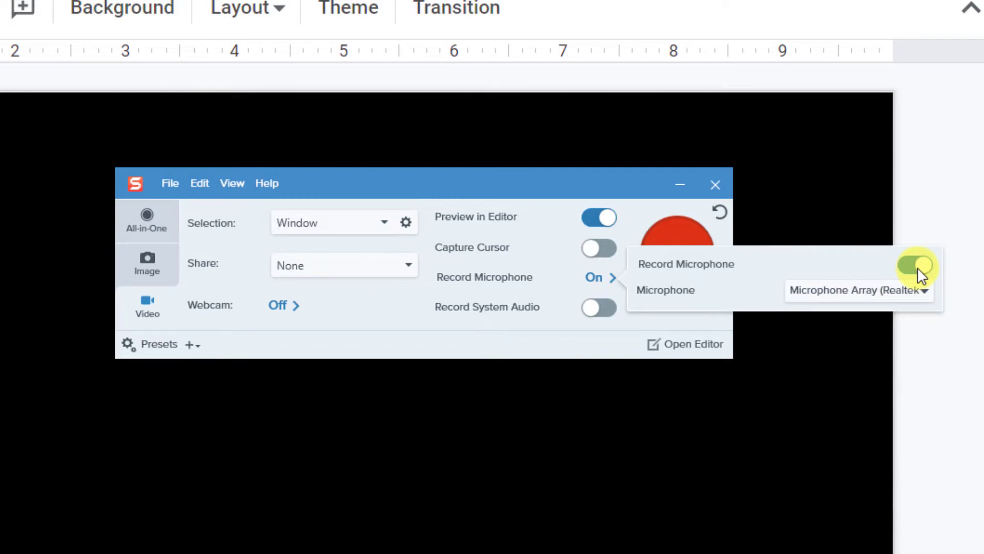
pyautogui.click(917, 266)
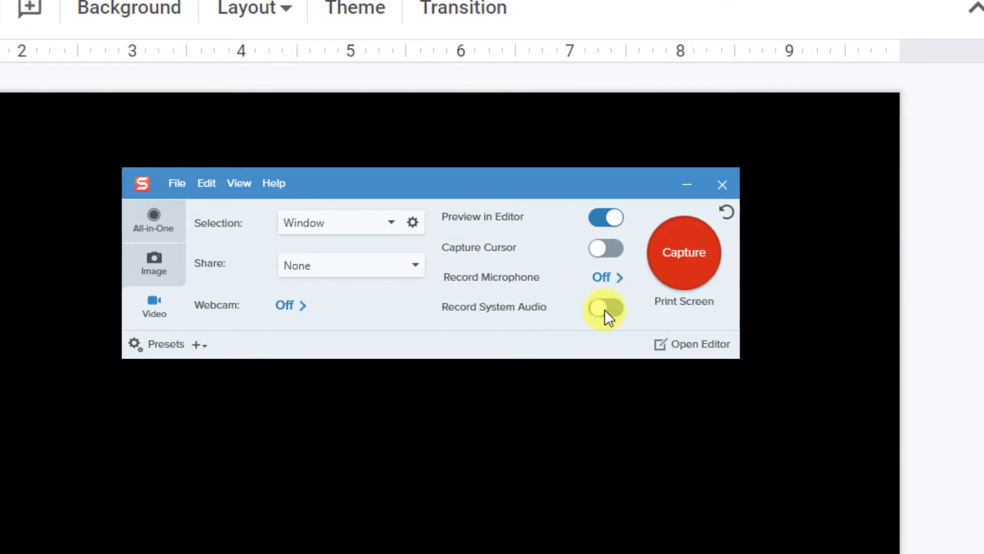
pyautogui.click(605, 307)
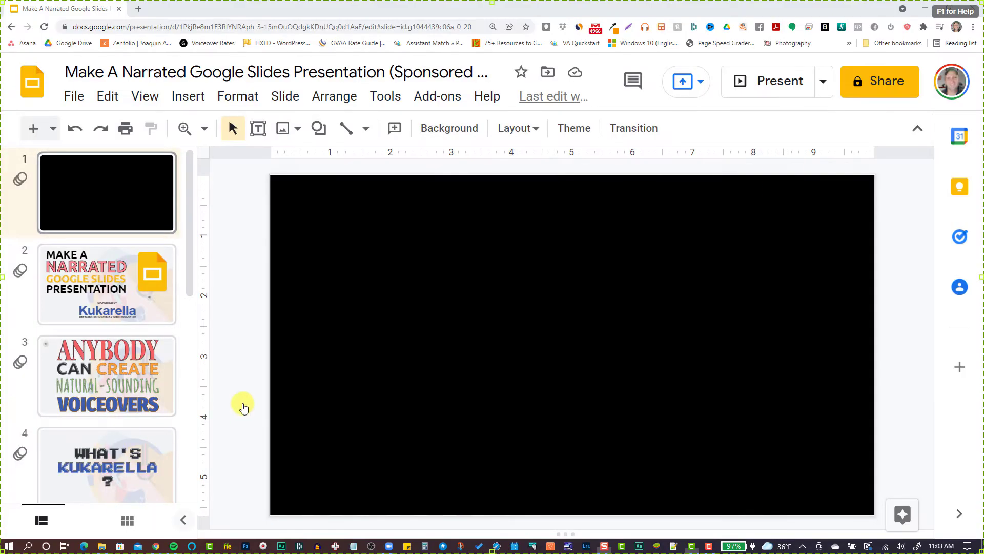
# Record the Chrome window and start the Google Slides slideshow from the first slide.
pyautogui.click(780, 81)
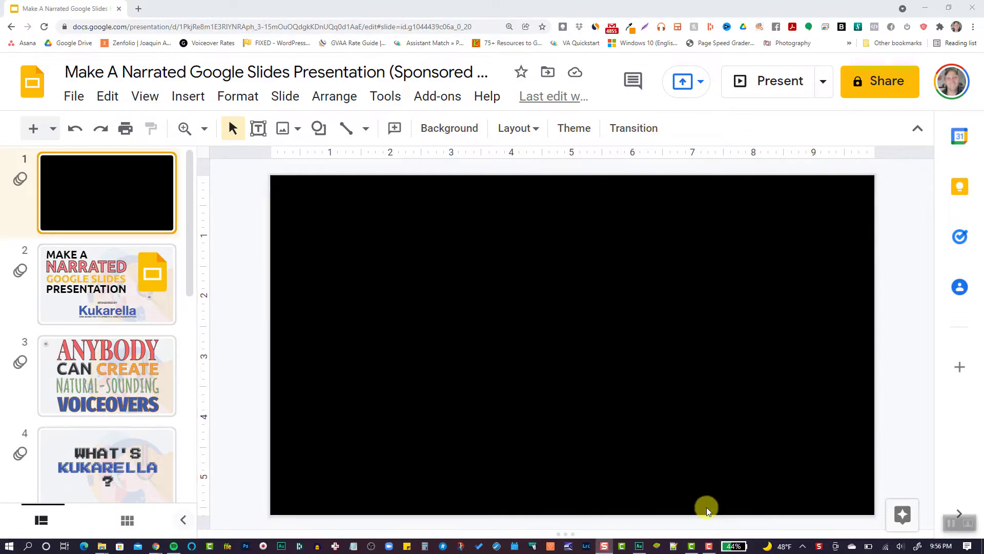
pyautogui.moveTo(498, 419)
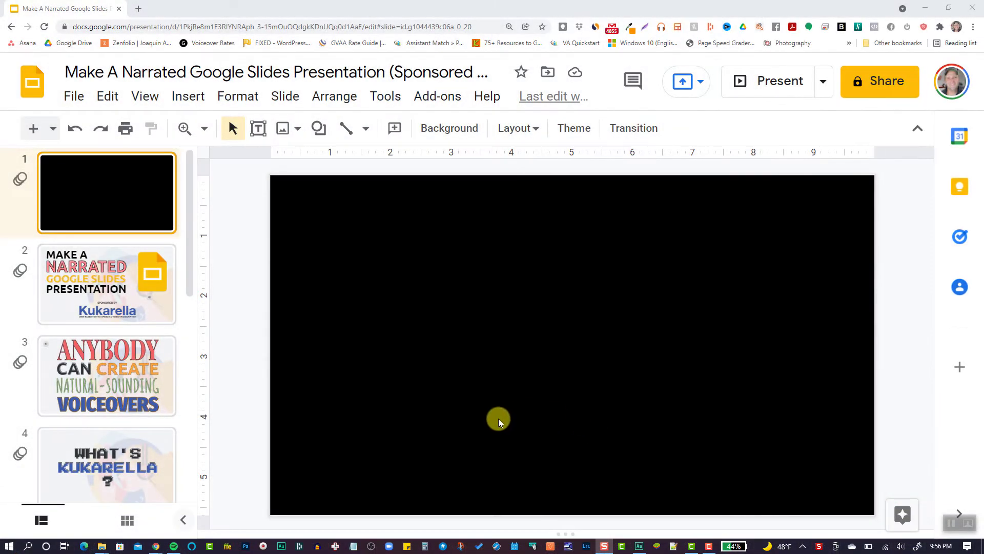
pyautogui.moveTo(756, 87)
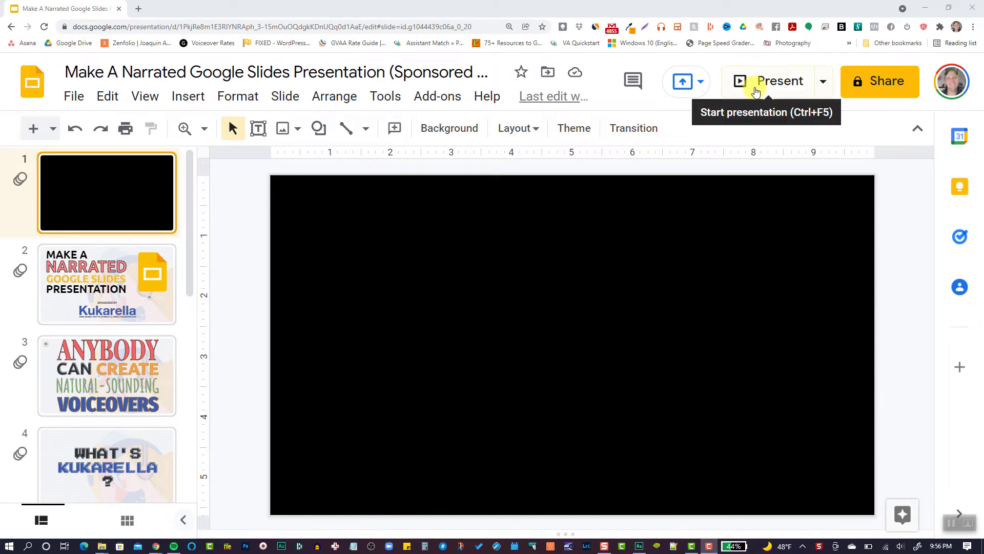
pyautogui.click(769, 81)
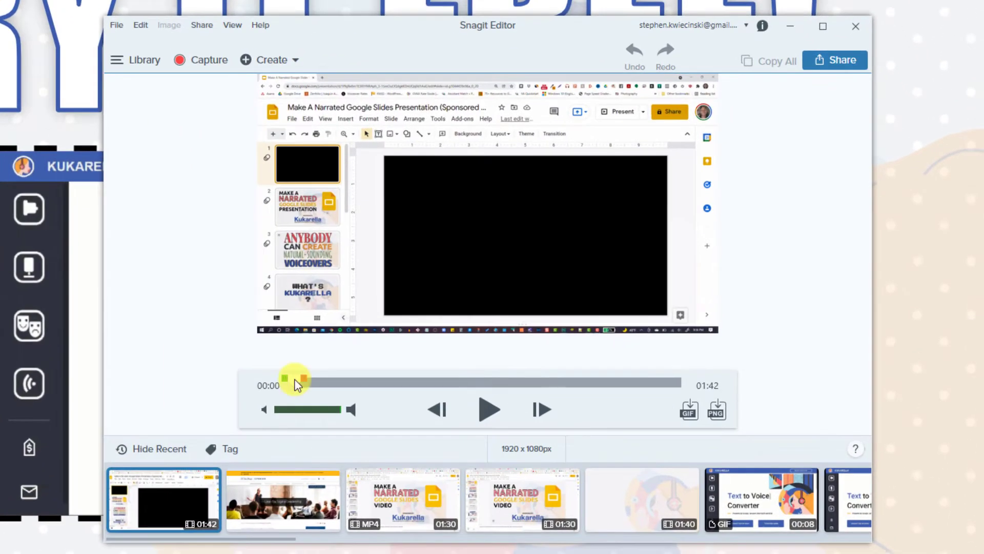
# Select and cut the unwanted opening portion of the recording.
pyautogui.moveTo(295, 382); pyautogui.dragTo(358, 381)
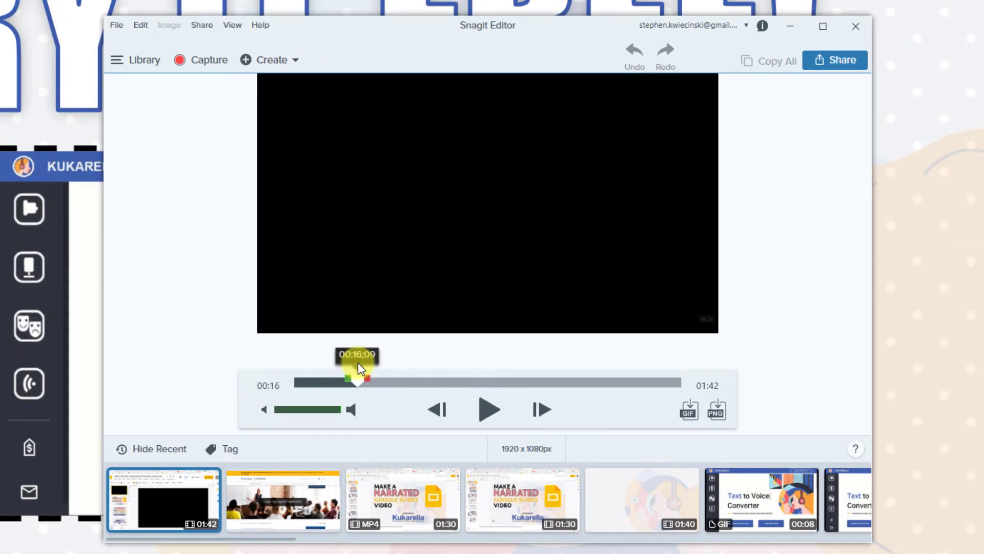
pyautogui.moveTo(358, 376); pyautogui.dragTo(300, 383)
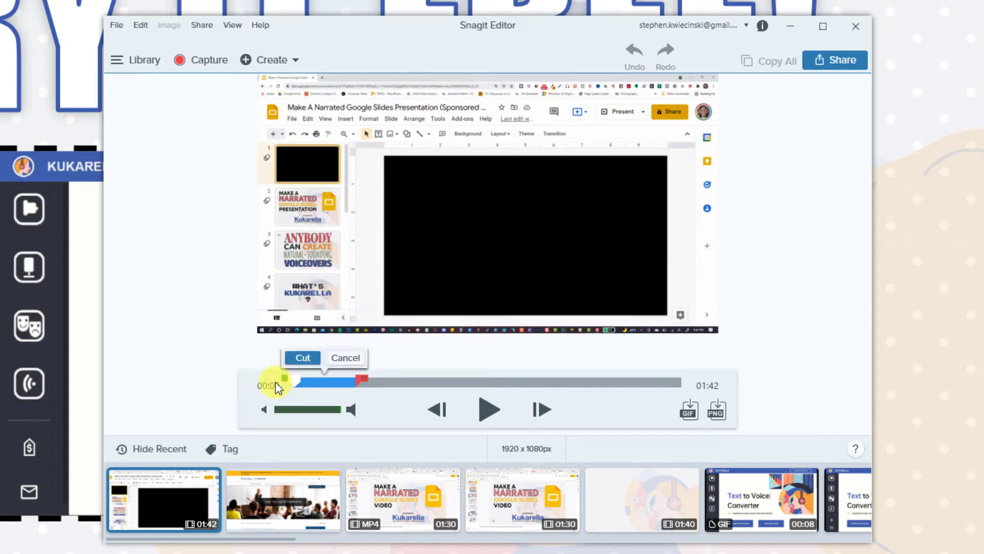
pyautogui.click(302, 357)
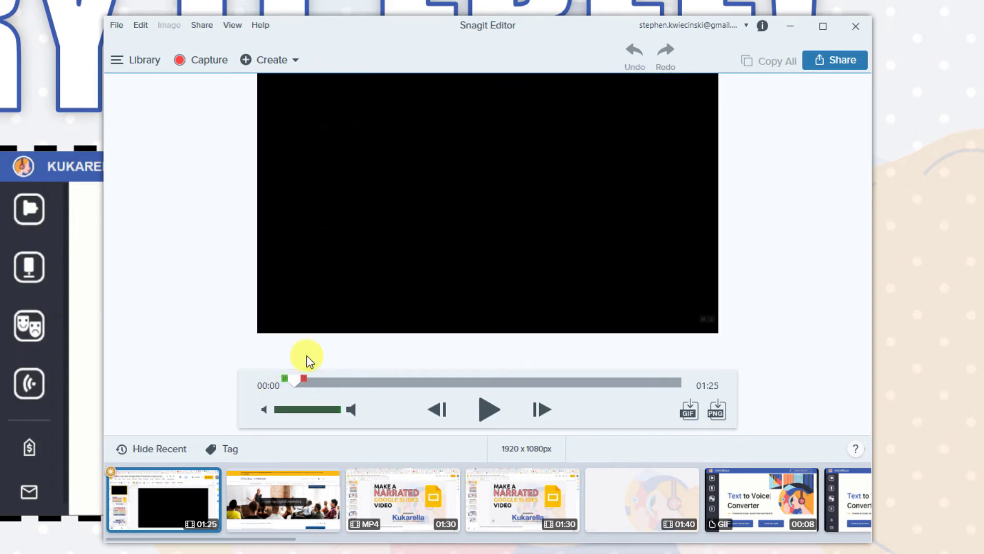
# Select and cut the closing portion, leaving a 1:17 video.
pyautogui.moveTo(292, 381); pyautogui.dragTo(405, 381)
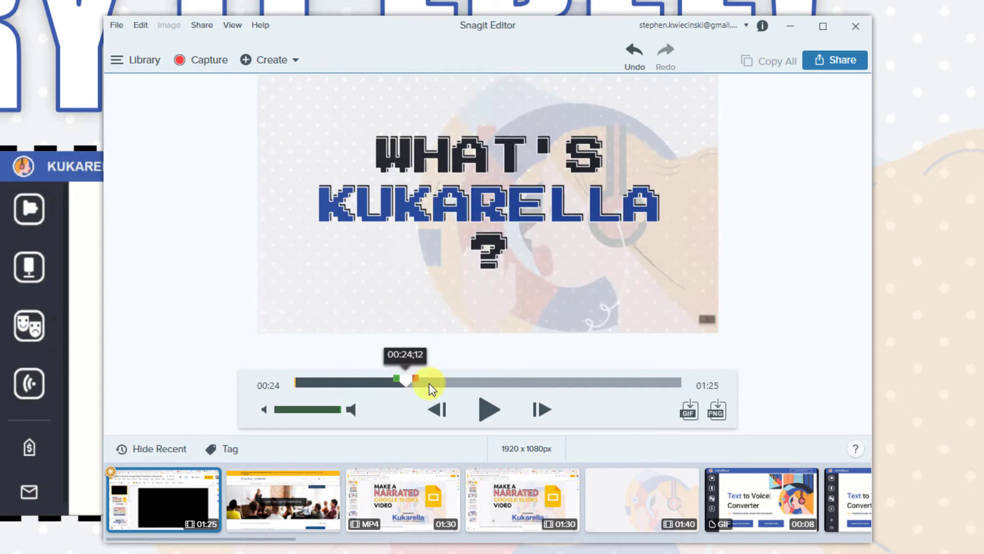
pyautogui.moveTo(412, 381); pyautogui.dragTo(653, 380)
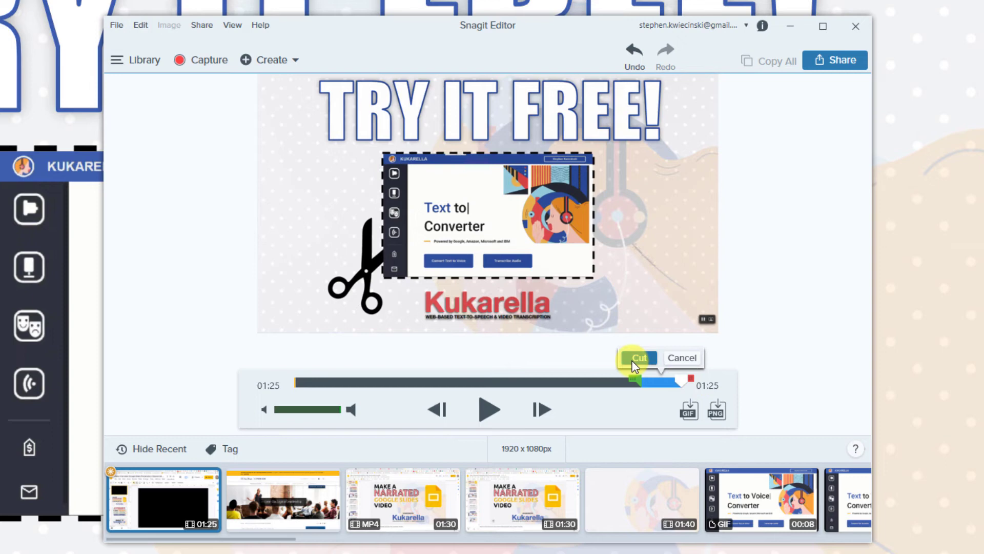
pyautogui.click(640, 358)
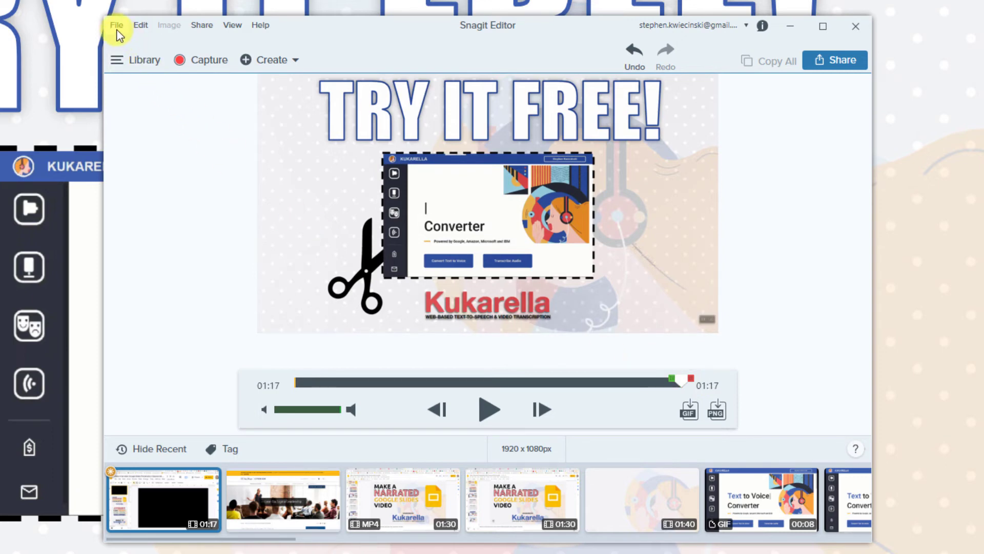
# Save the trimmed recording as MP4 'Kukarella video' via File > Save As.
pyautogui.click(117, 24)
pyautogui.write('Kukarella video')
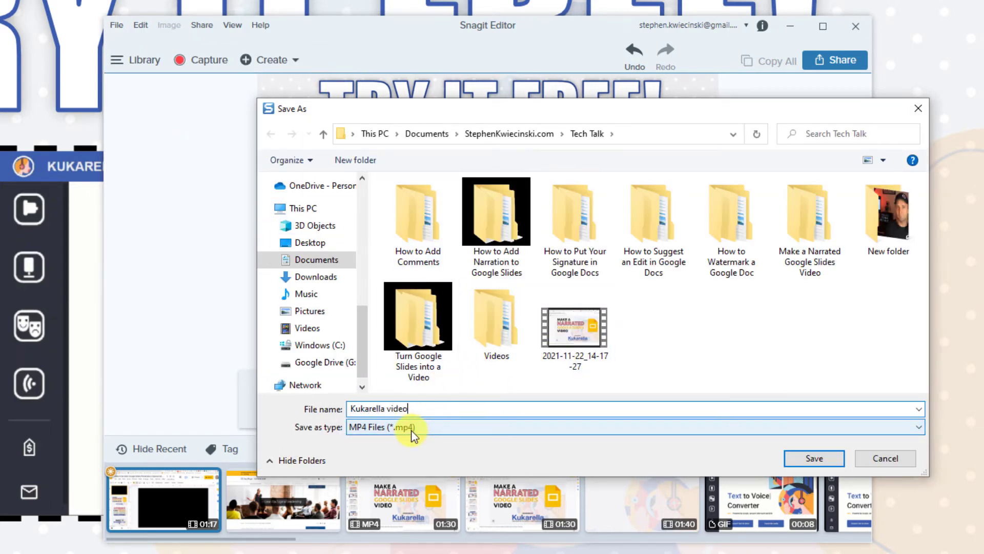
pyautogui.click(814, 459)
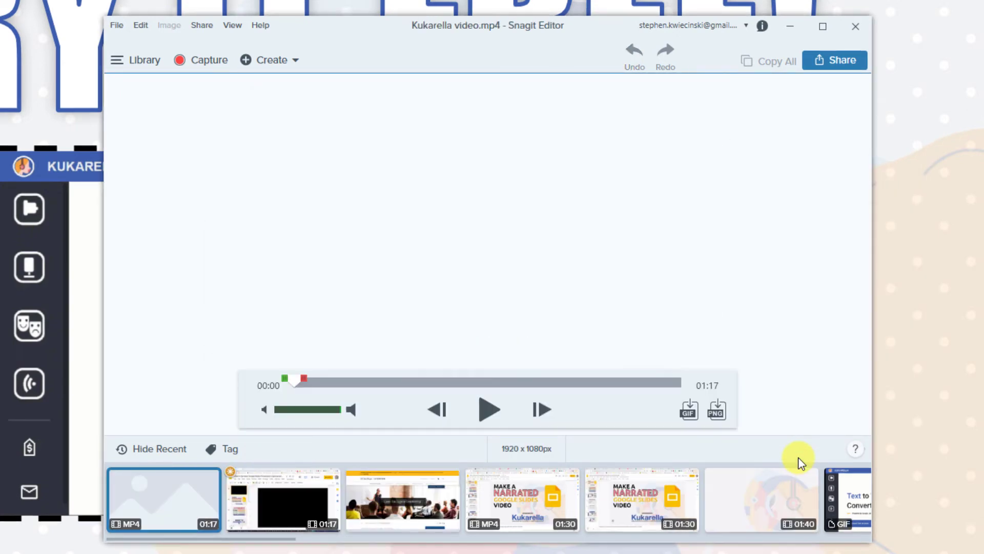
# Open the Kukarella video's file location from the Recent tray and select it in File Explorer.
pyautogui.click(164, 498)
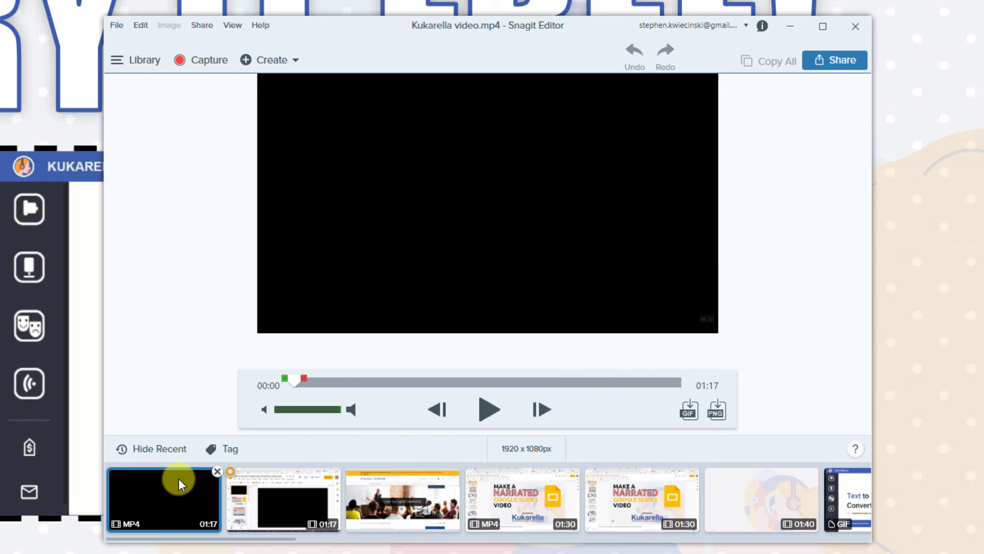
pyautogui.rightClick(182, 483)
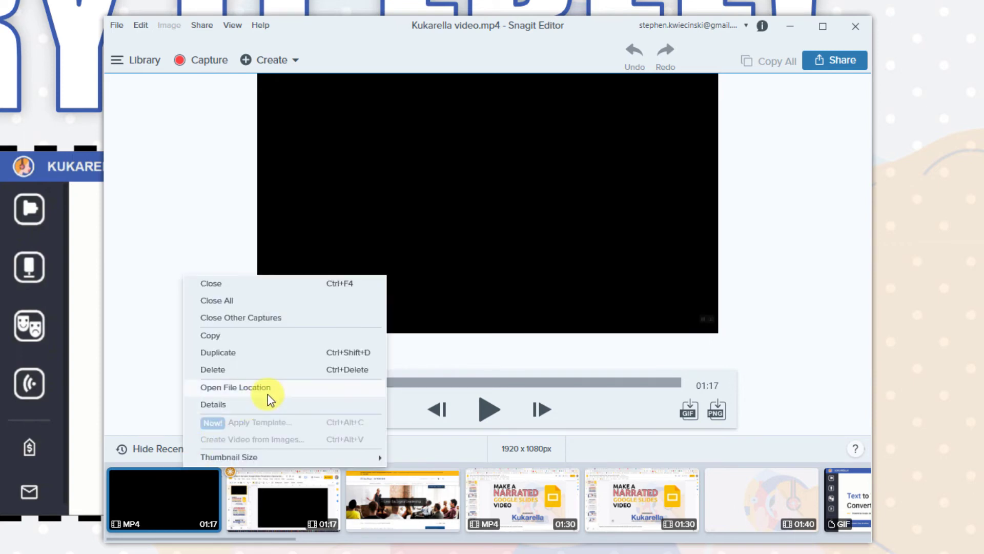
pyautogui.click(236, 387)
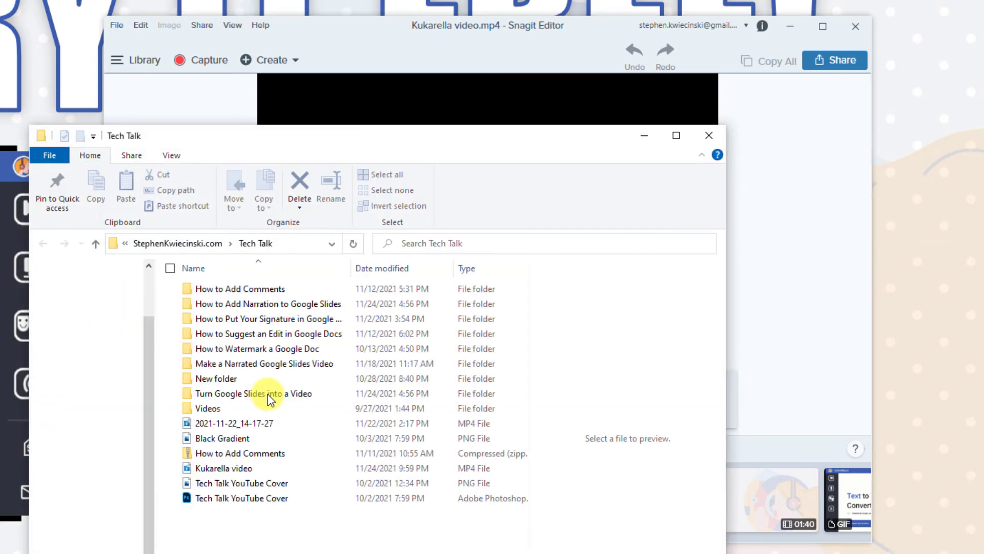
pyautogui.click(225, 468)
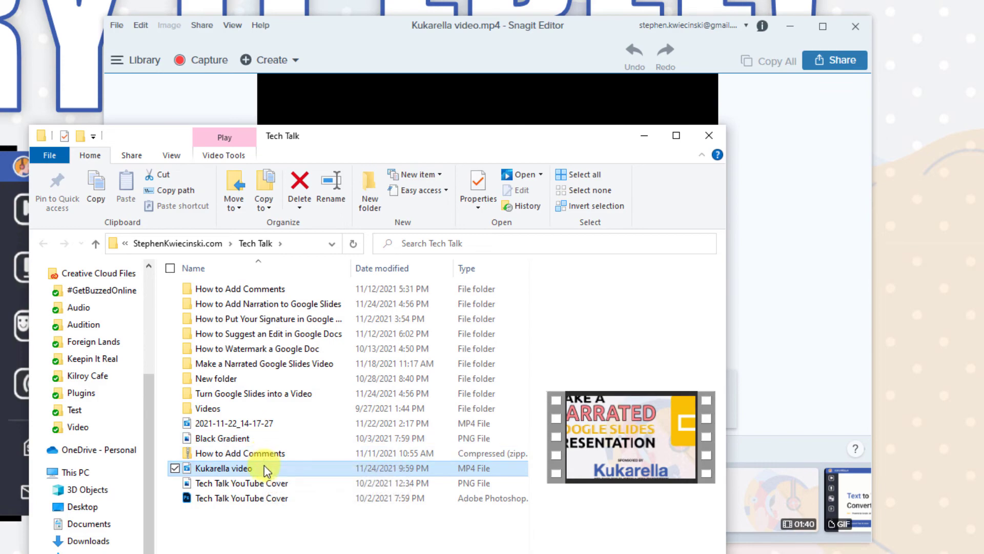